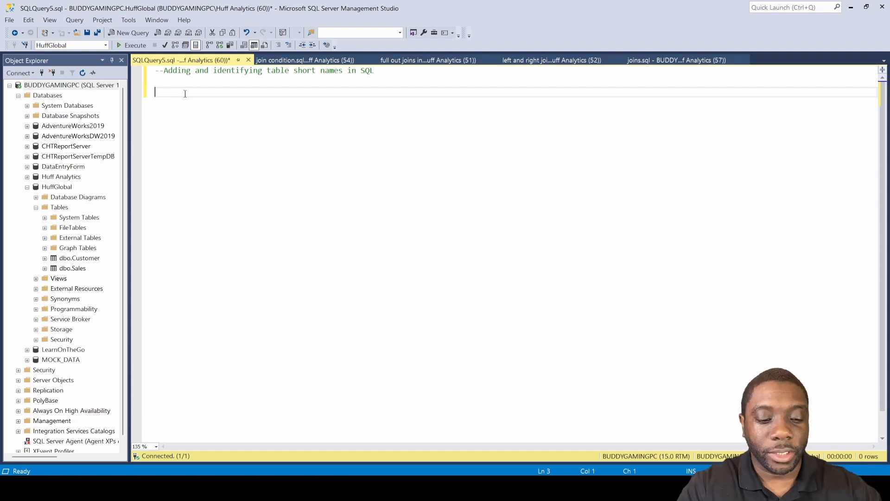
- Write and run SELECT * FROM sales to list all columns of the sales table
text(SELECT *)
text(FROM)
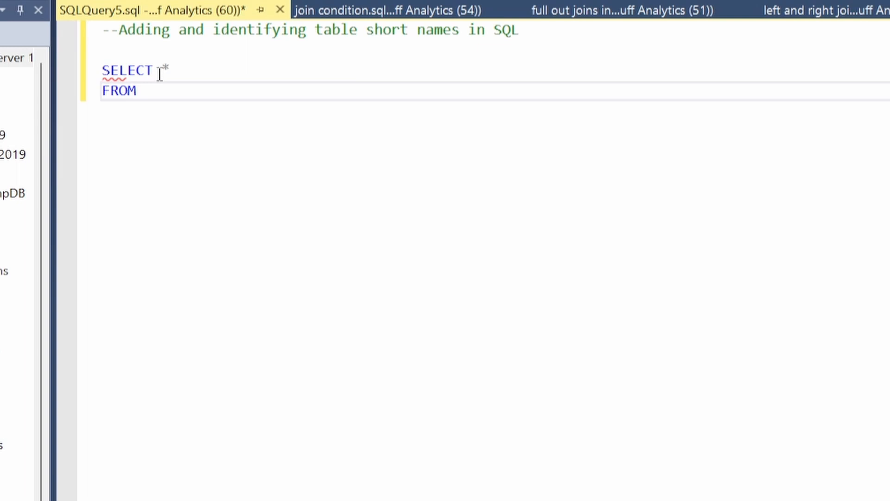
text(SA)
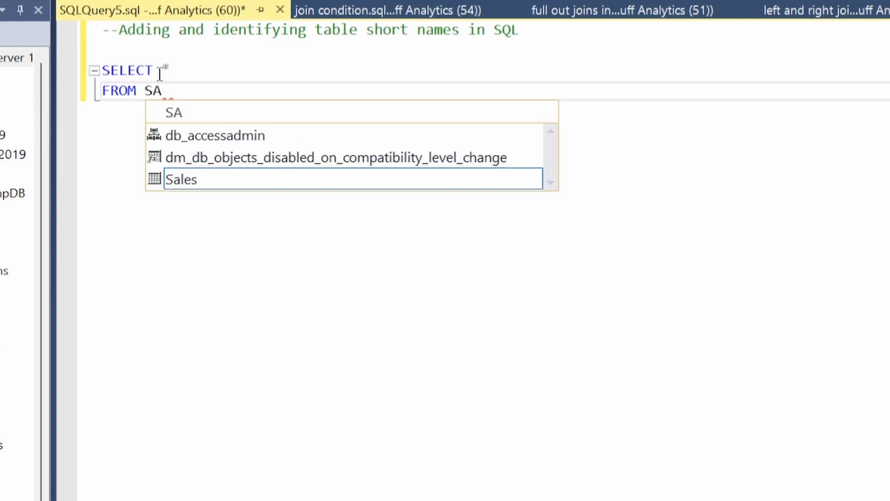
key(BackSpace)
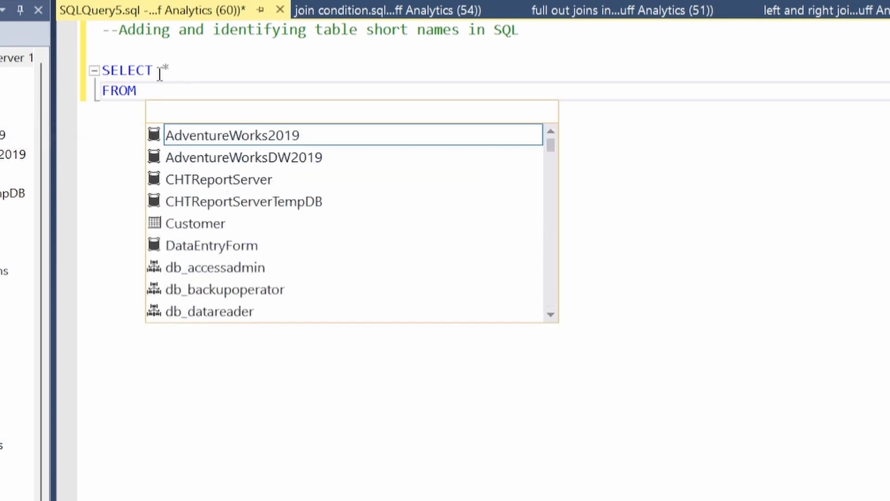
text(sales)
text(F)
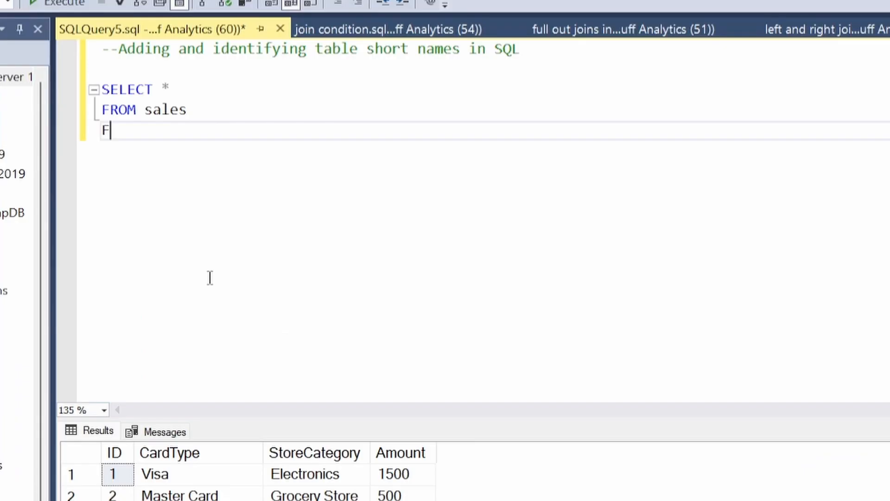
- Append JOIN Customer ON Sales.ID=Customer.id; to the sales query
text(JOIN)
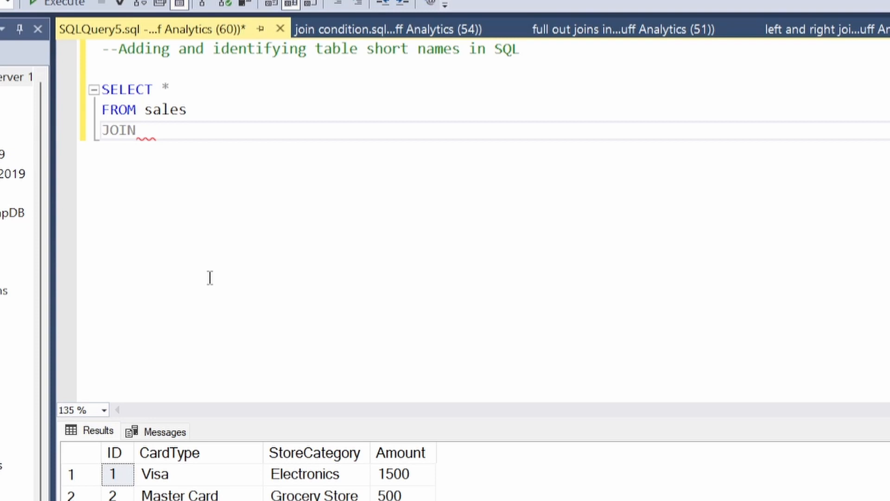
text(Customer)
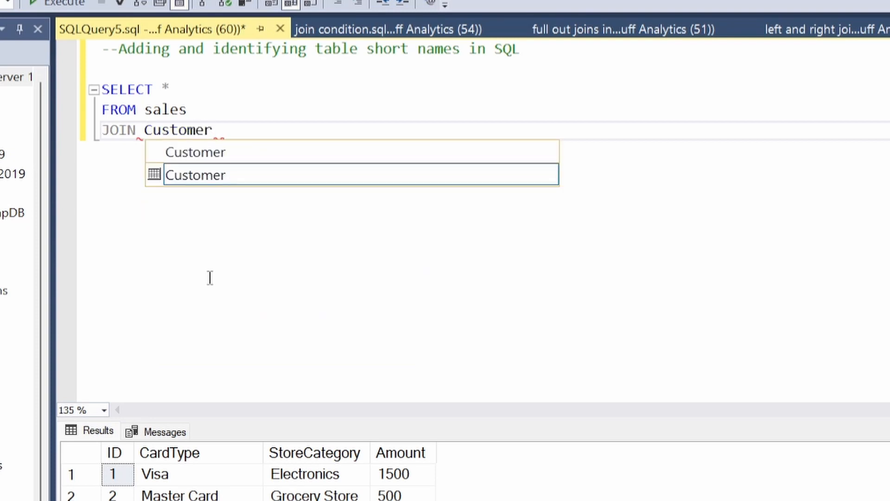
text(ON)
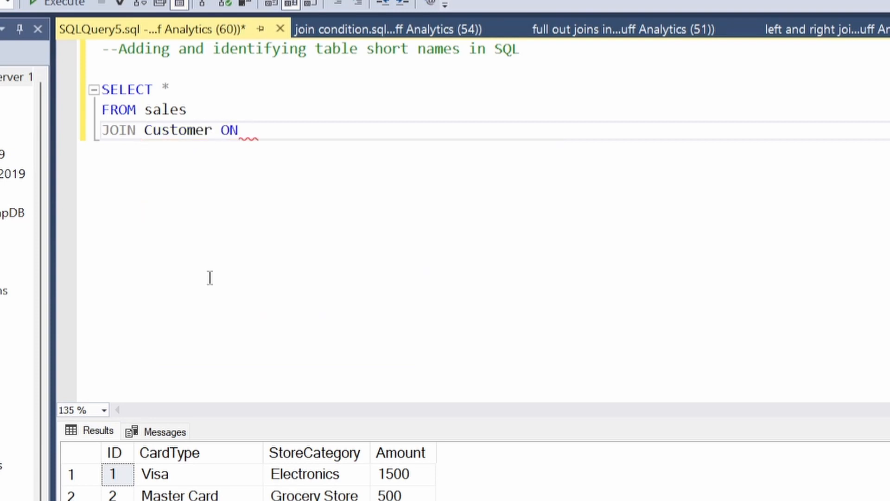
text(Sales.)
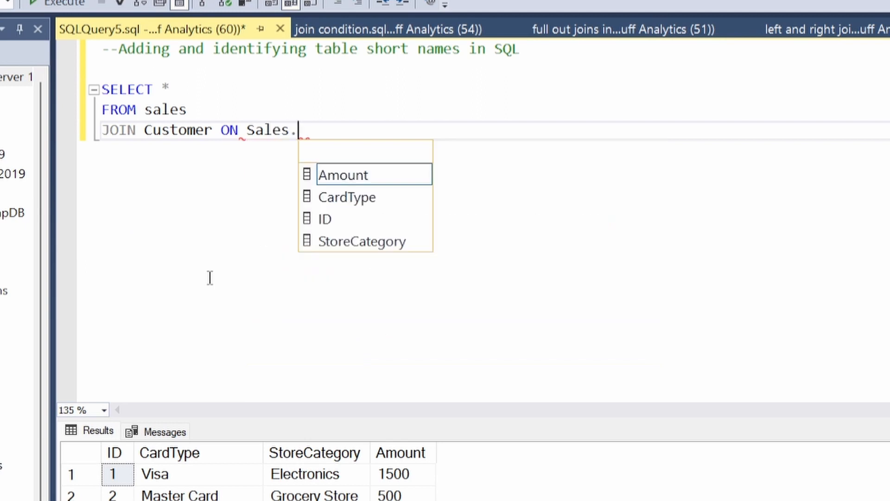
text(ID)
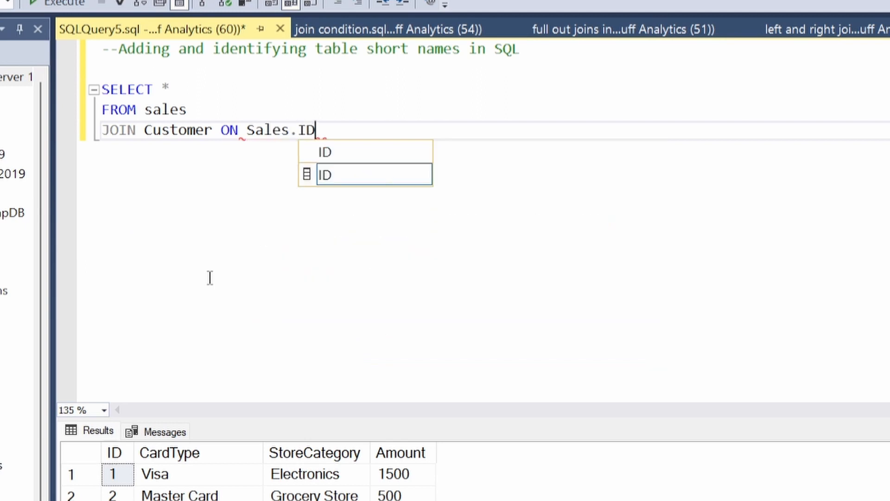
text(=Custo)
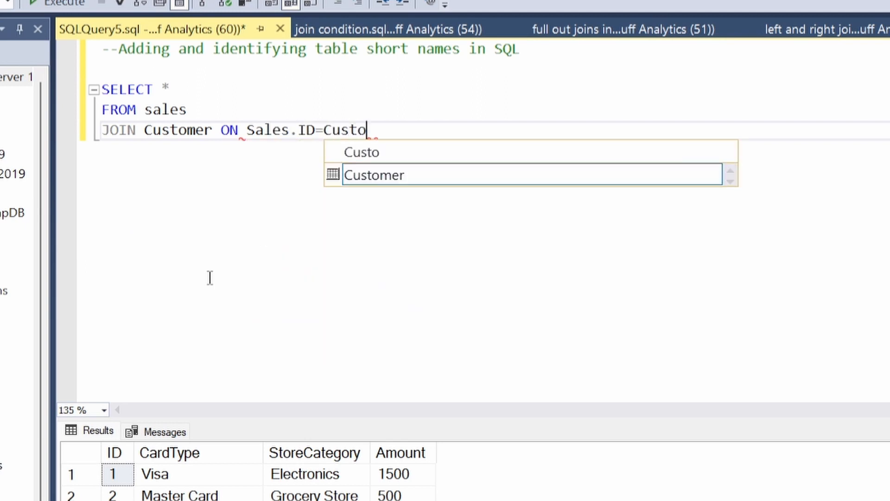
text(mer.i)
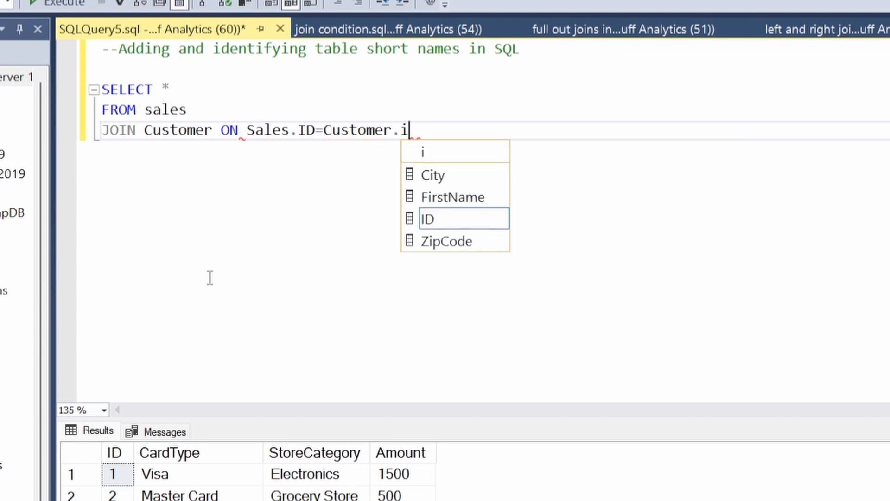
text(d;)
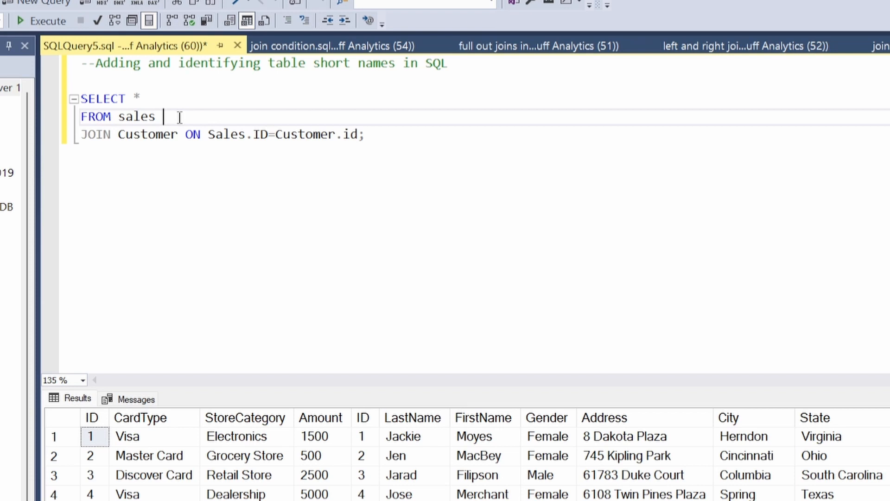
- Give the sales and Customer tables the aliases s and c
text(s)
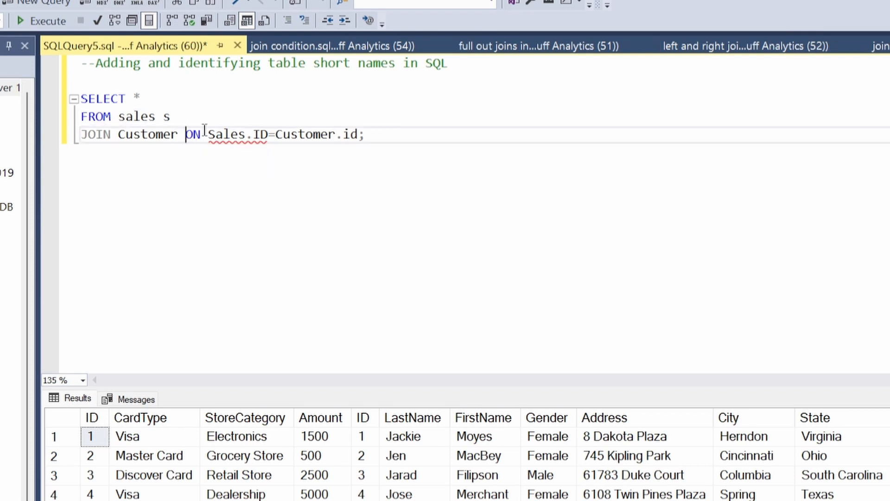
text(c)
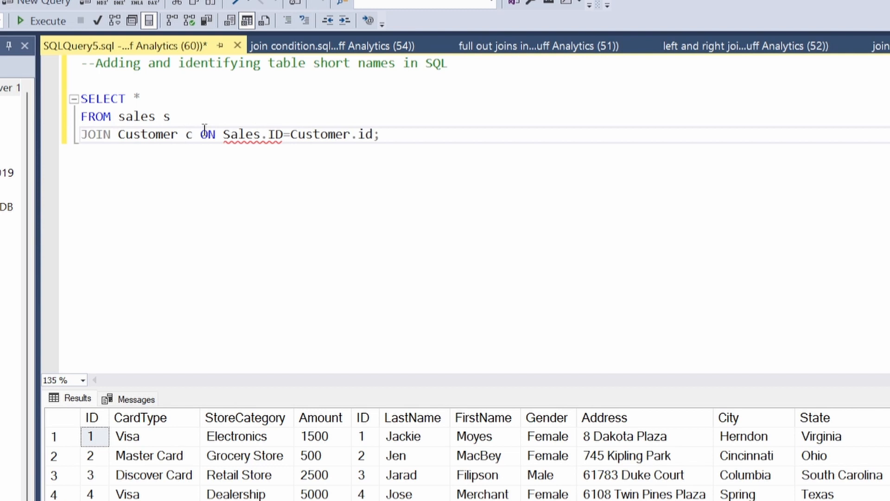
click(193, 134)
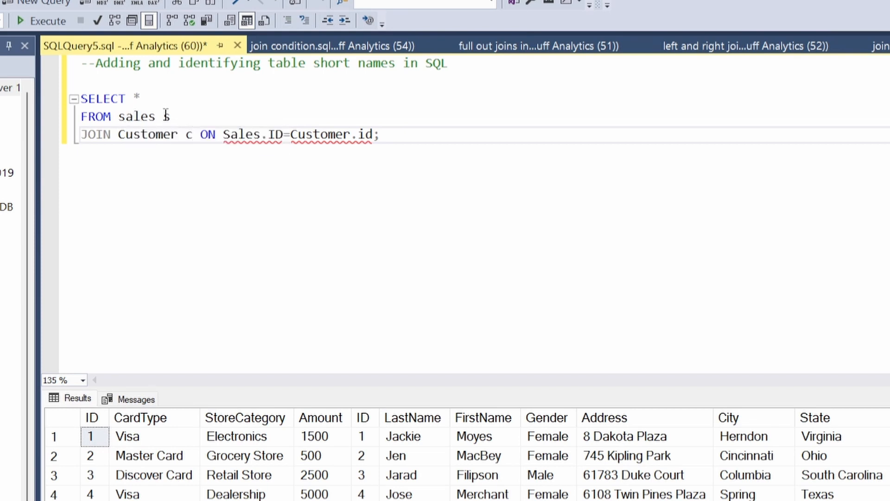
mouse_move(168, 135)
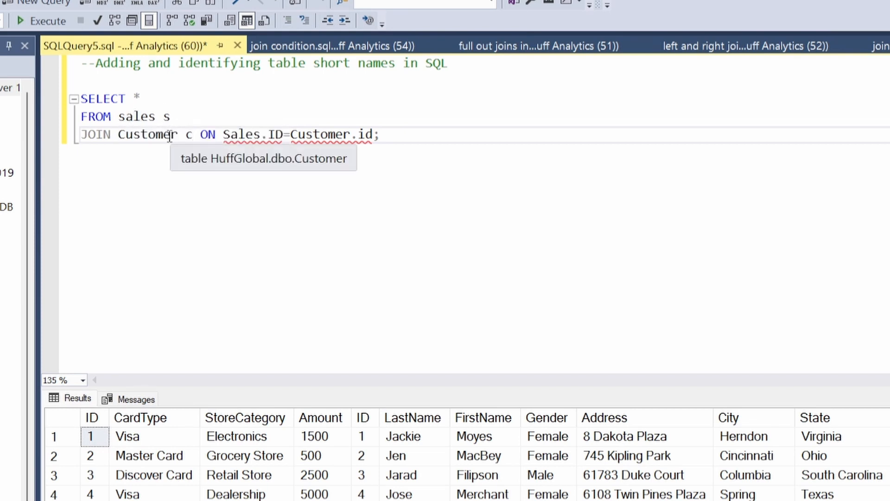
- Rewrite the join condition from Sales.ID=Customer.id to s.ID=c.id
double_click(241, 134)
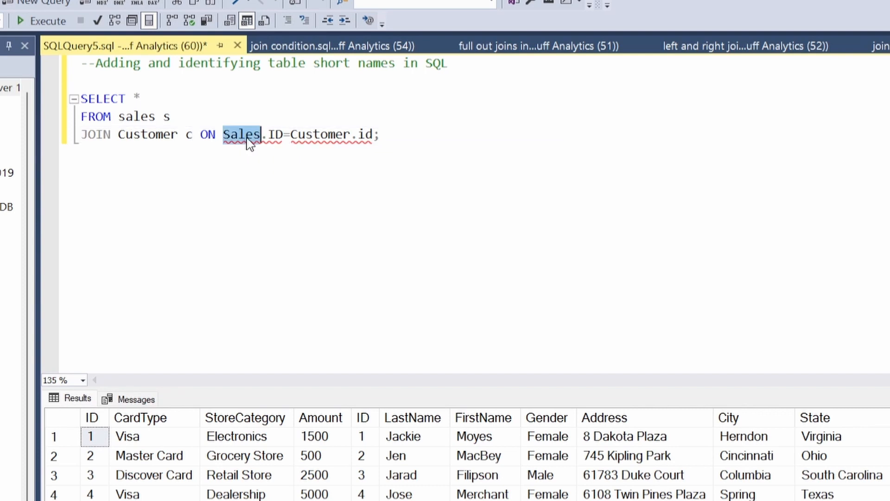
text(s)
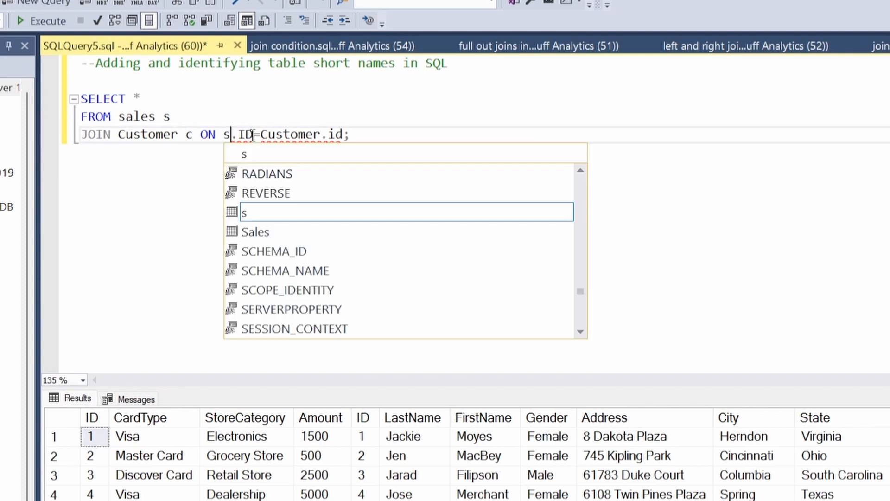
double_click(289, 134)
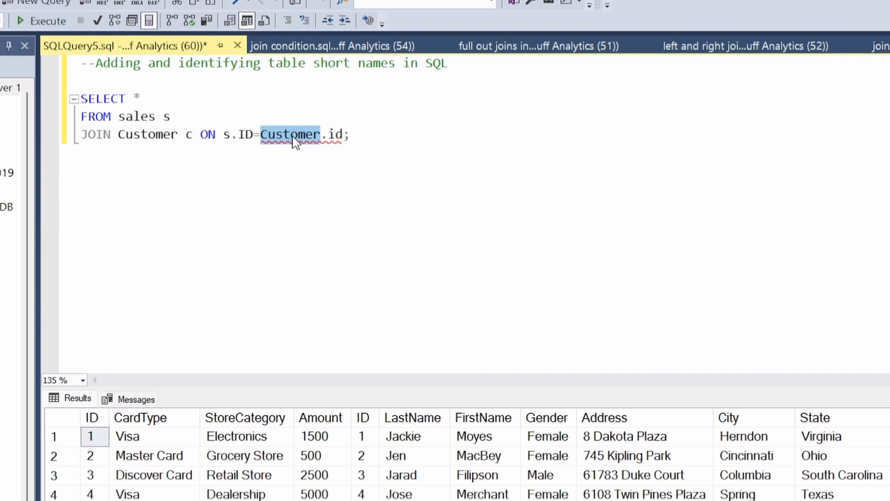
text(c)
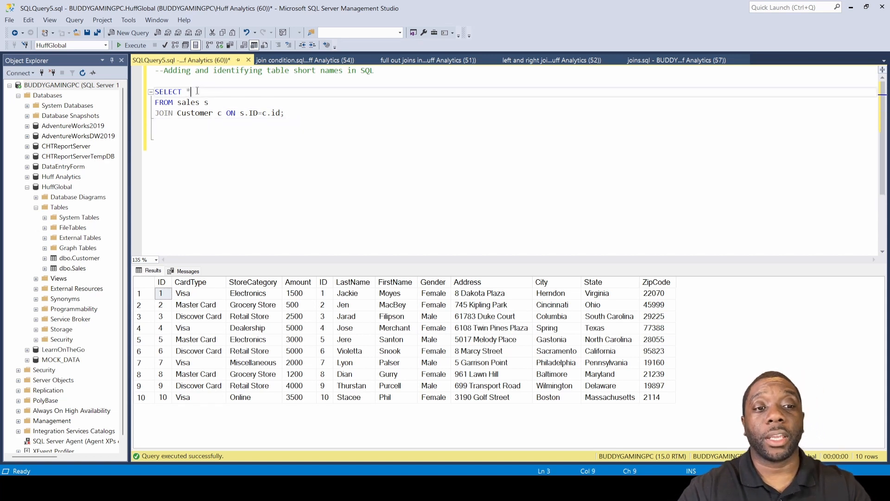
- Replace * with s.CardType, c.State, s.Amount, c.FirstName and s.StoreCategory
key(Backspace)
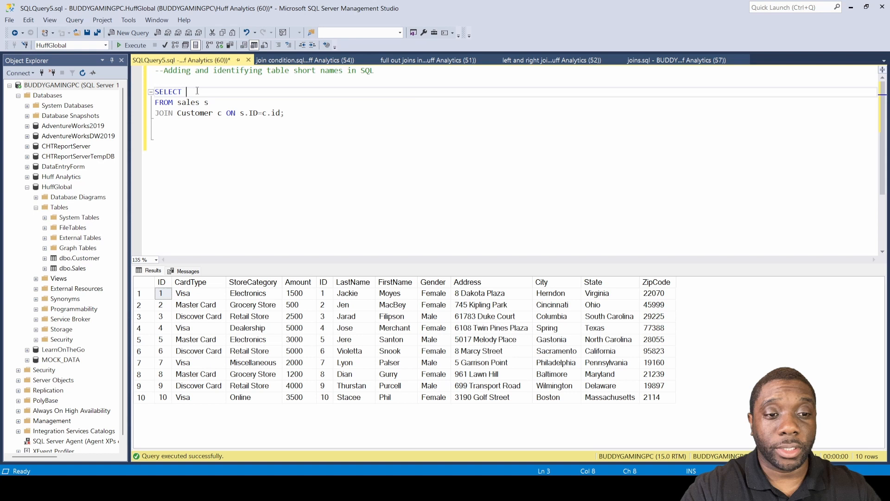
text(s.)
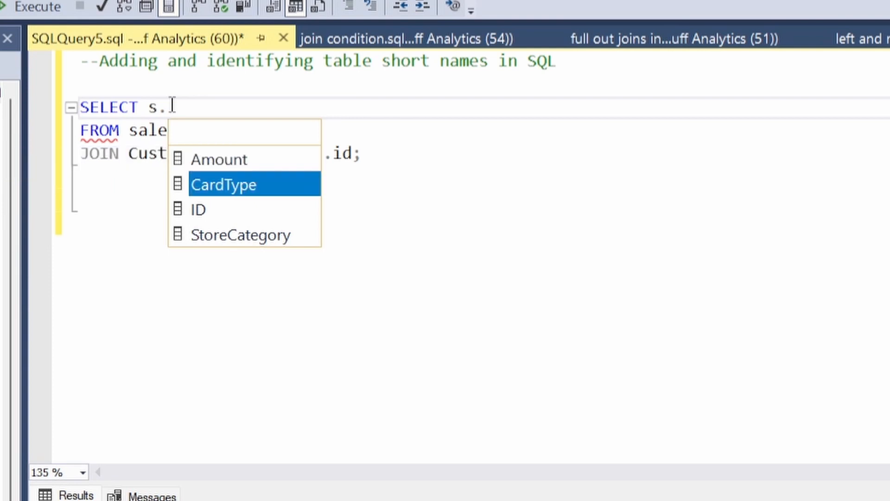
key(Down)
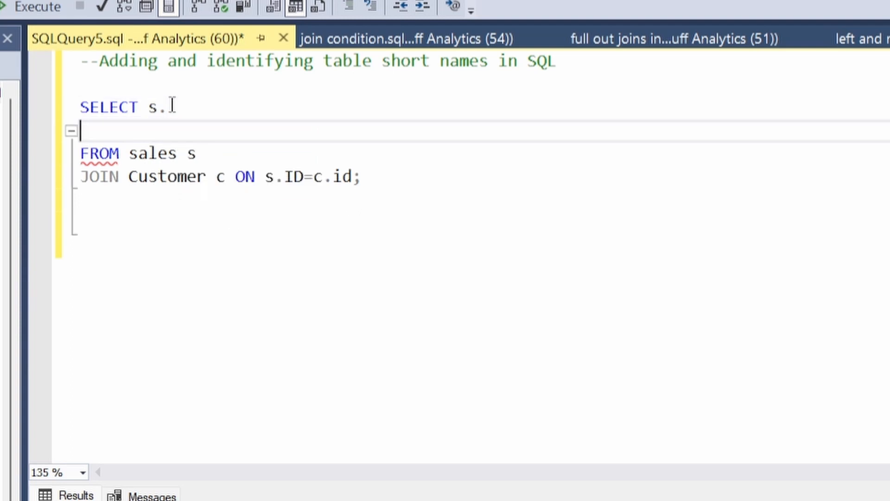
text(CardType)
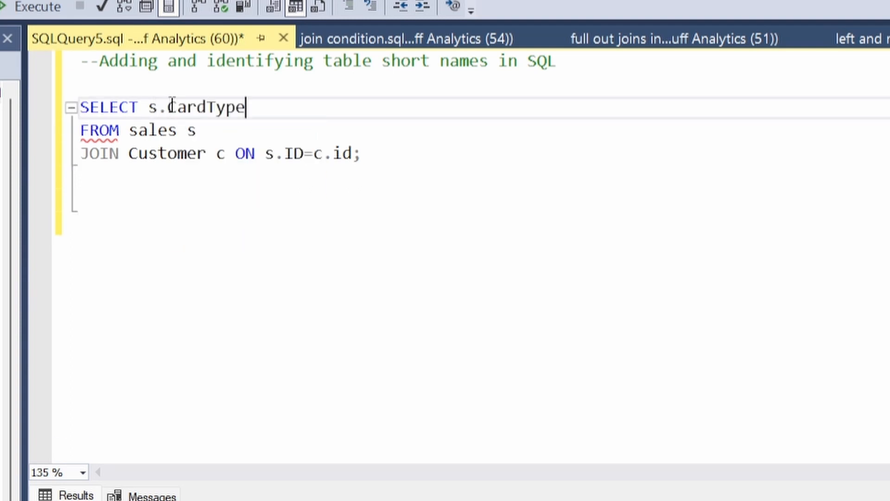
text(, c)
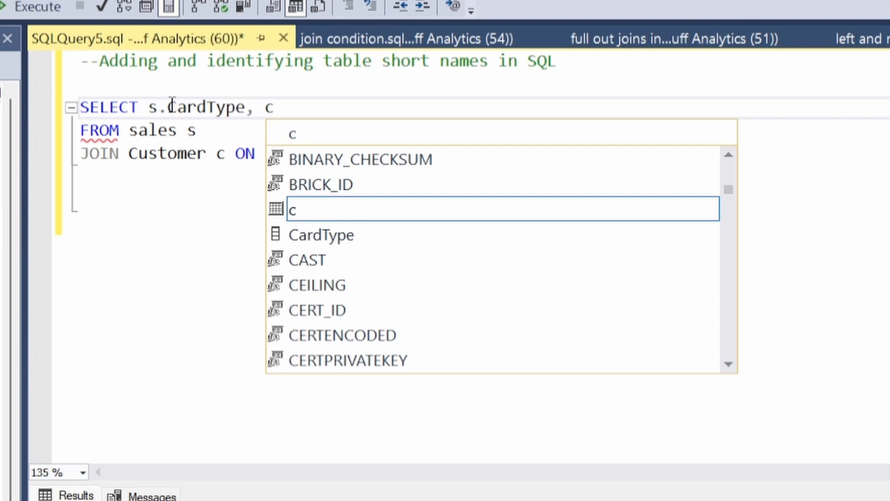
text(.State)
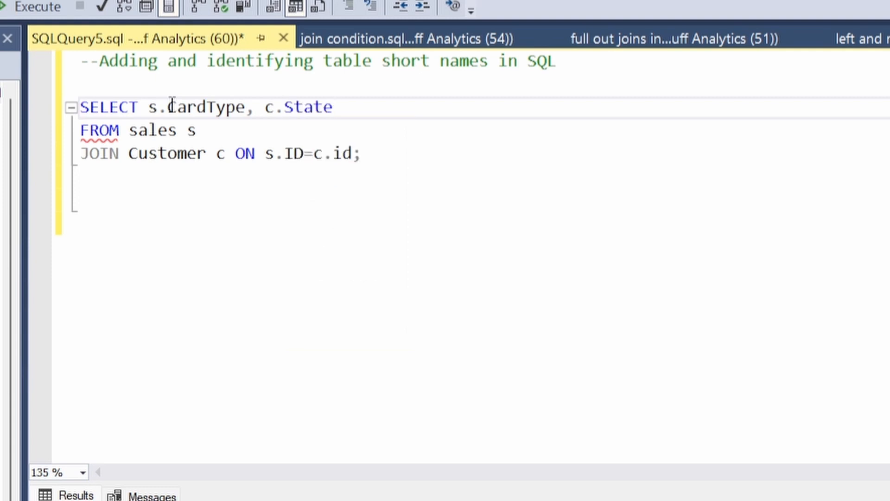
text(, s)
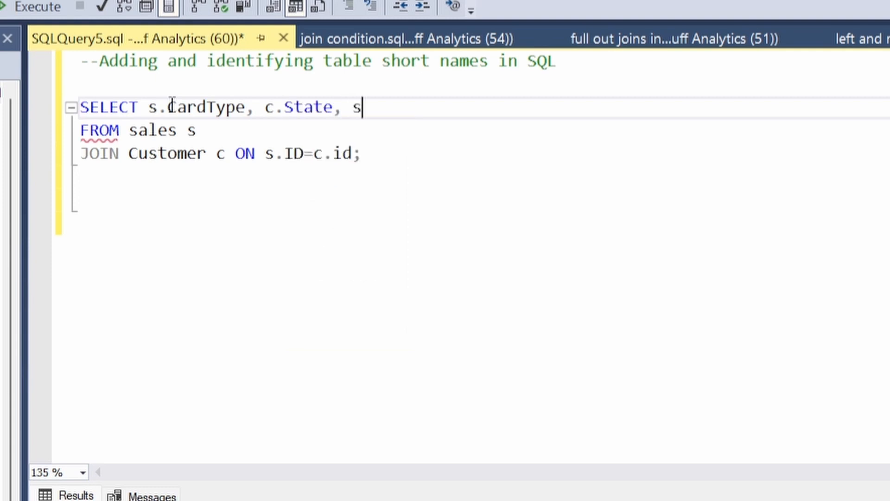
text(.)
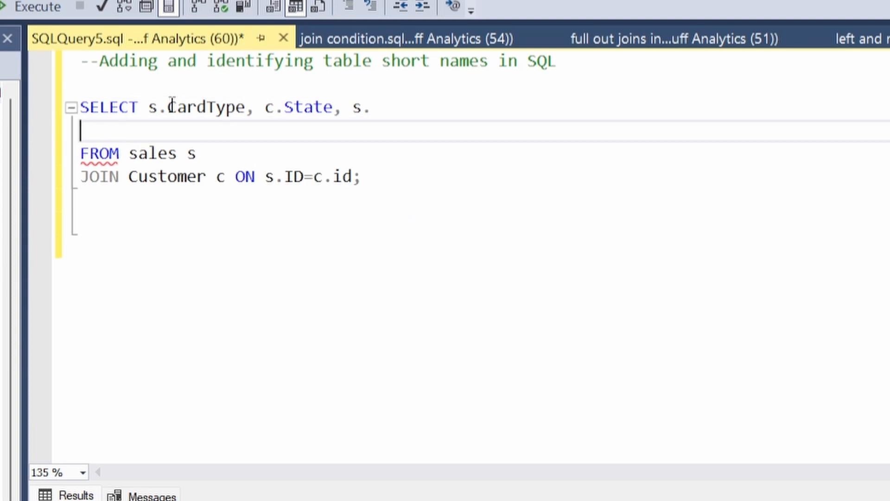
text(a)
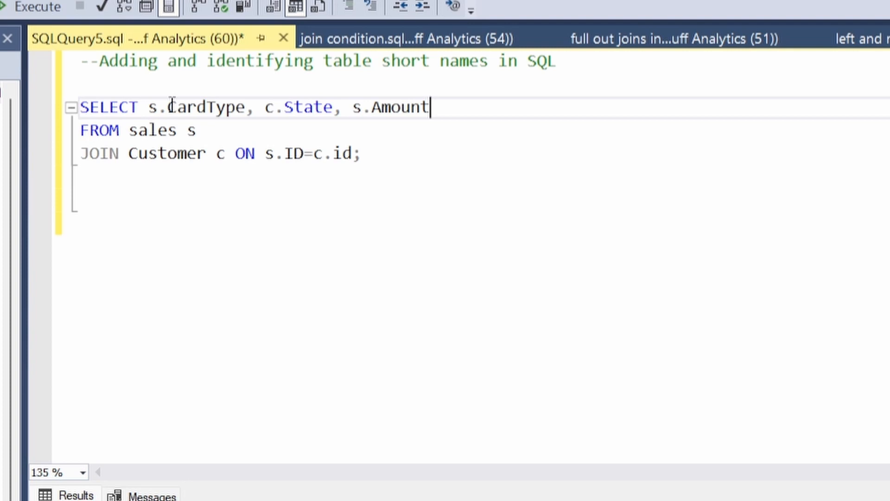
text(, c.FirstName,)
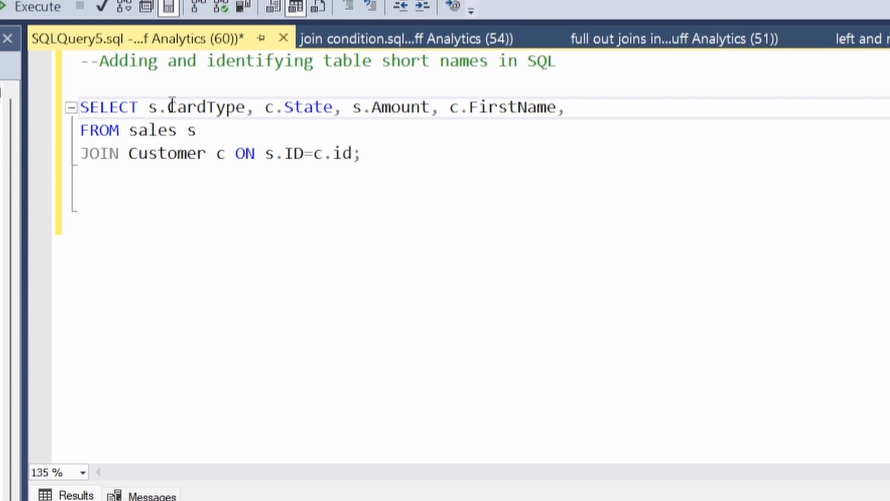
text(s.StoreCategory)
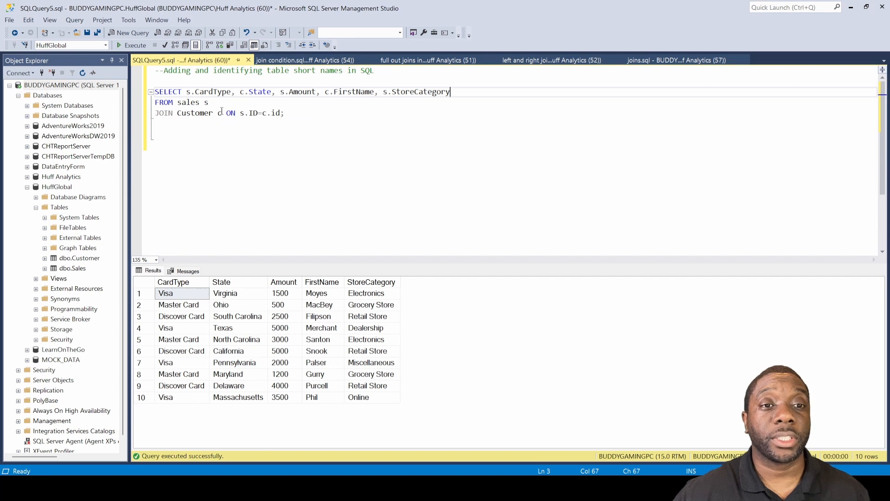
mouse_move(232, 155)
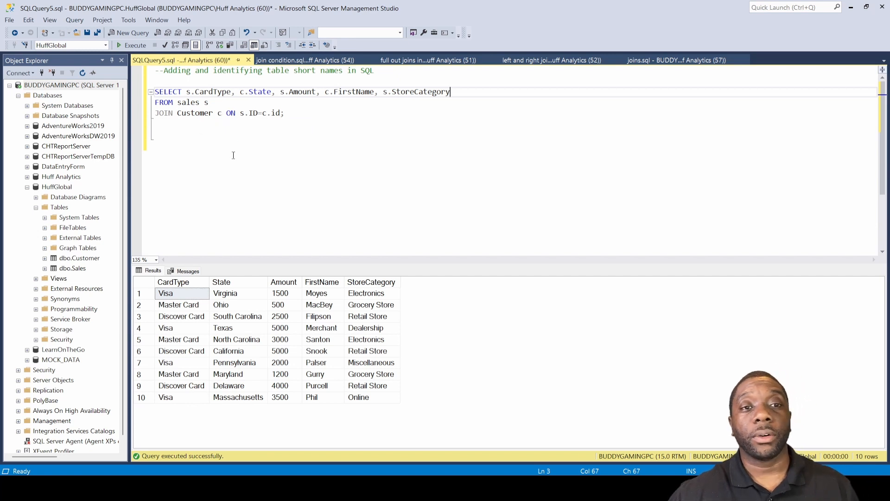